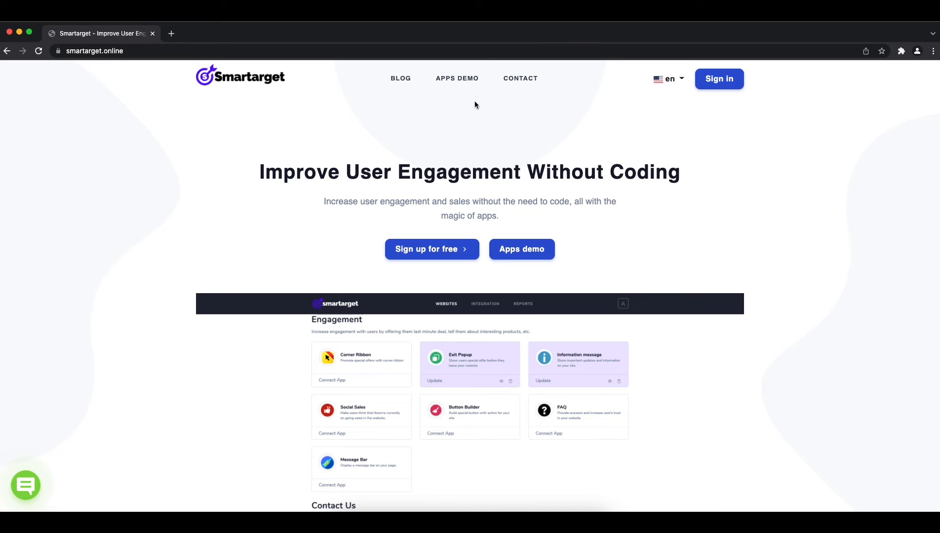
Open the FAQ app from Apps Demo and start connecting it
click(457, 78)
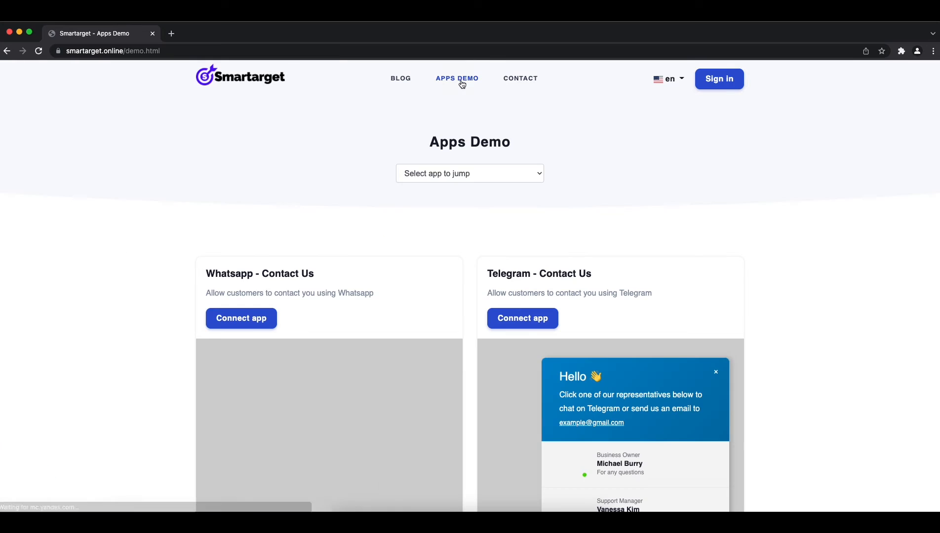
click(469, 173)
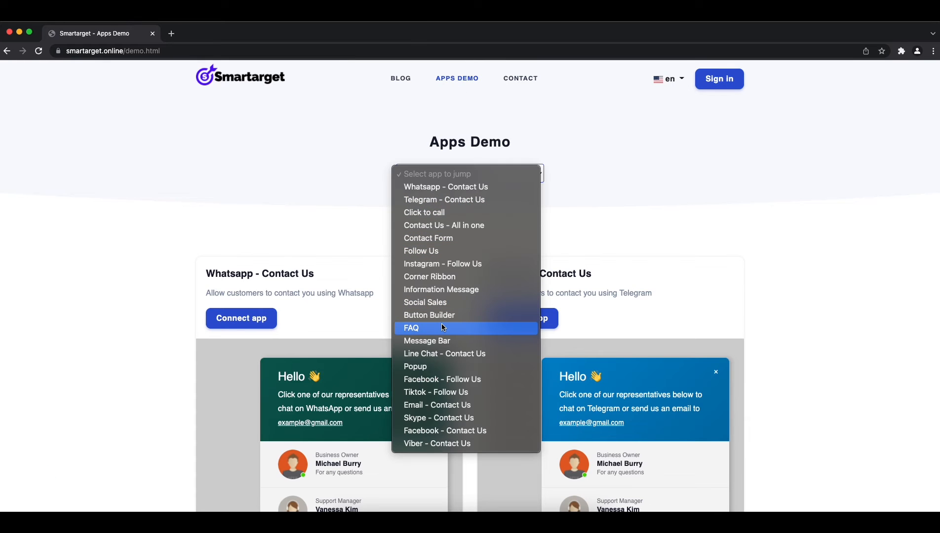
click(412, 328)
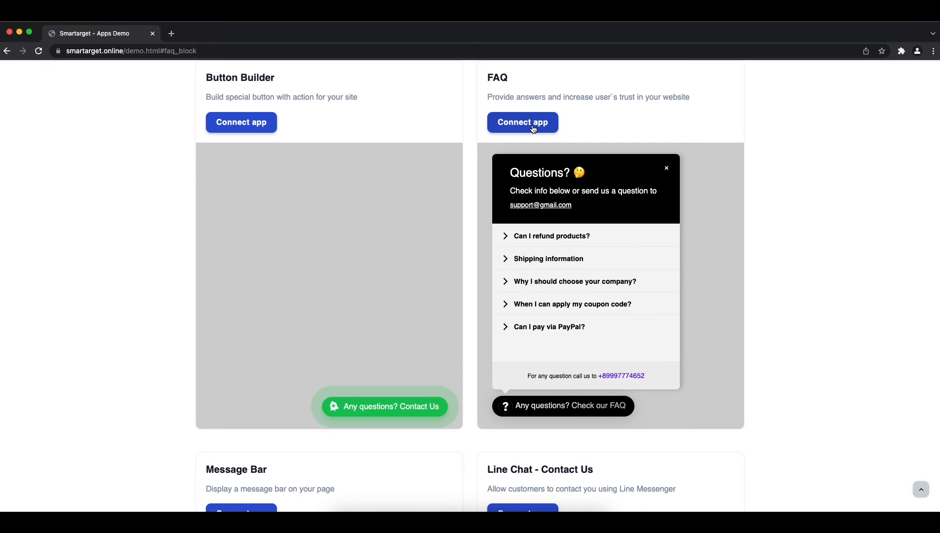
click(522, 123)
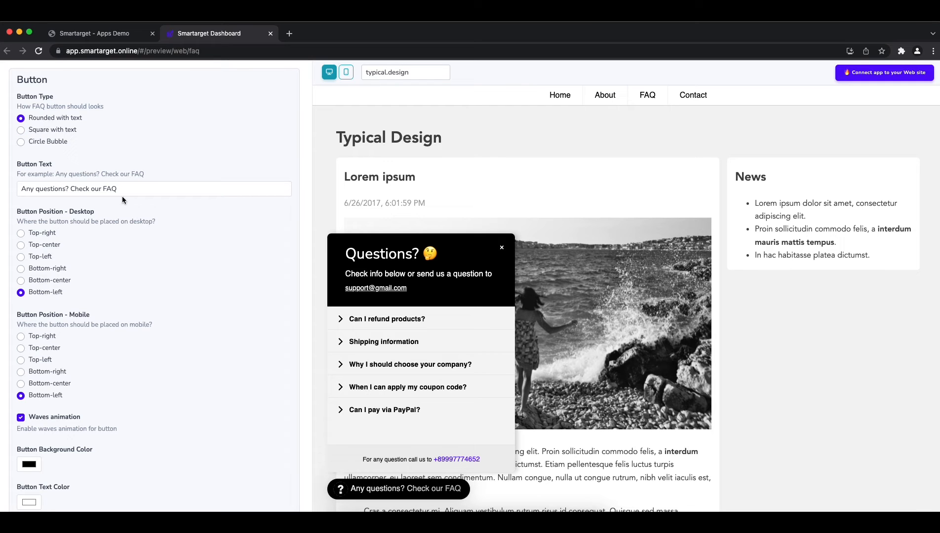
Set the FAQ button position to Top-center for desktop and mobile
click(154, 188)
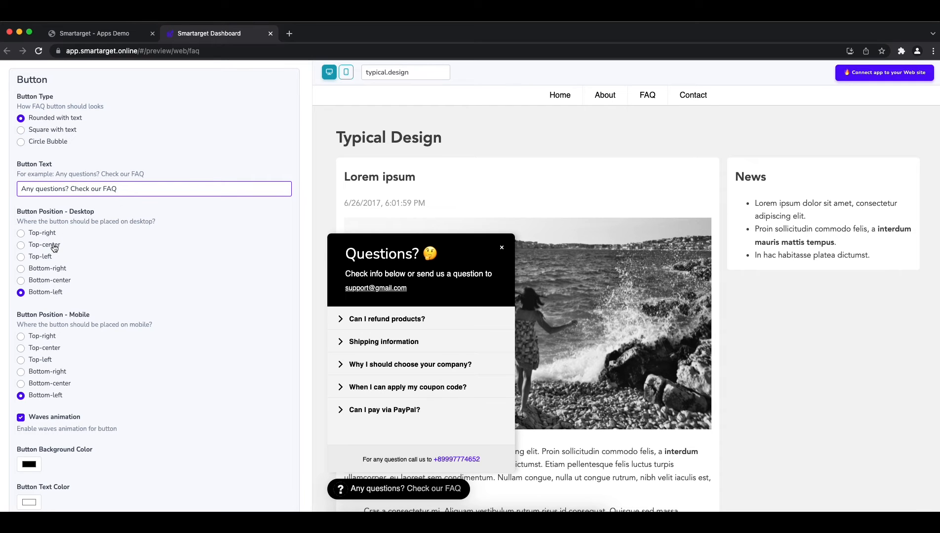
click(21, 238)
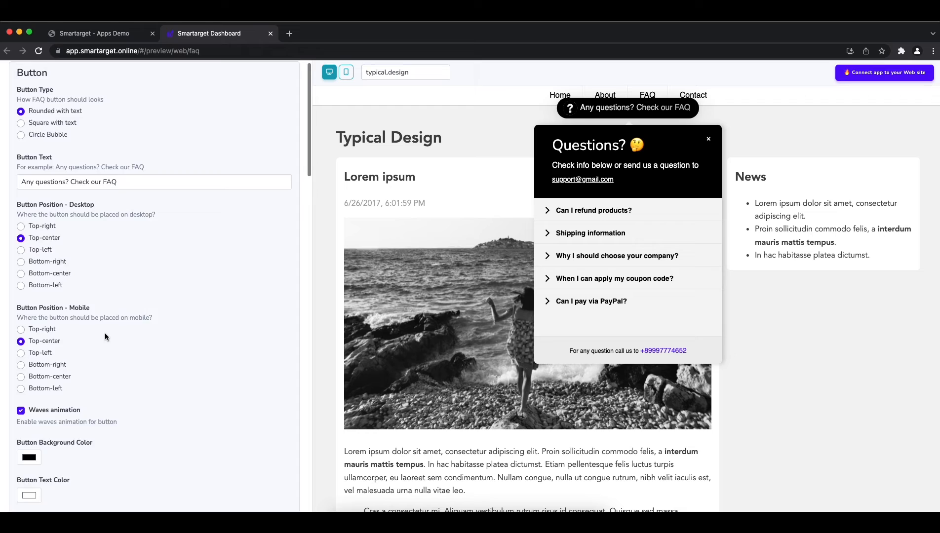
scroll(down, 3)
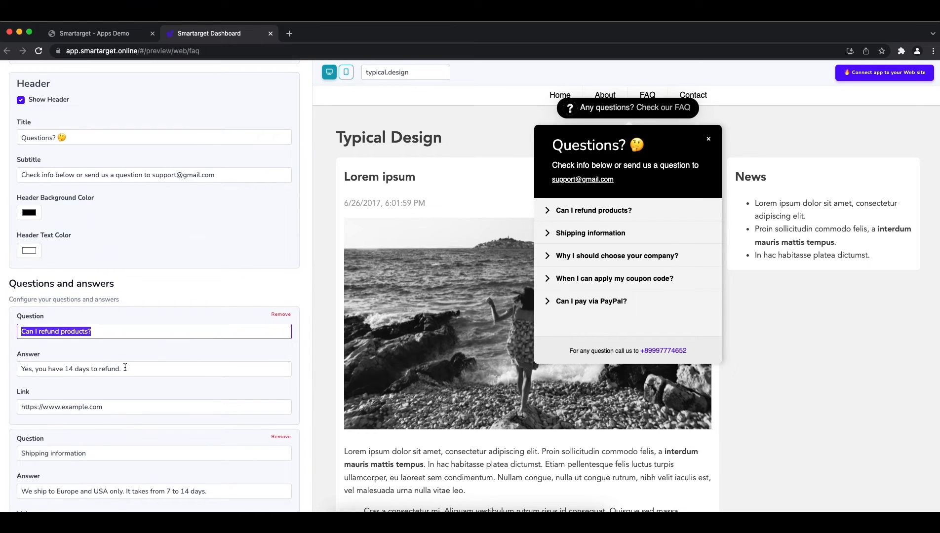
Make the FAQ question text red, then continue integration with the entered website URL
scroll(down, 3)
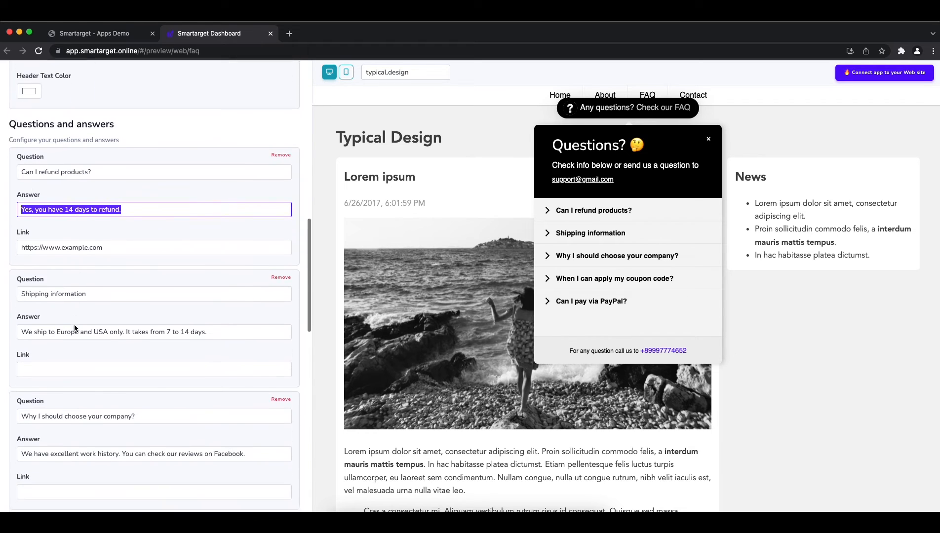
scroll(down, 3)
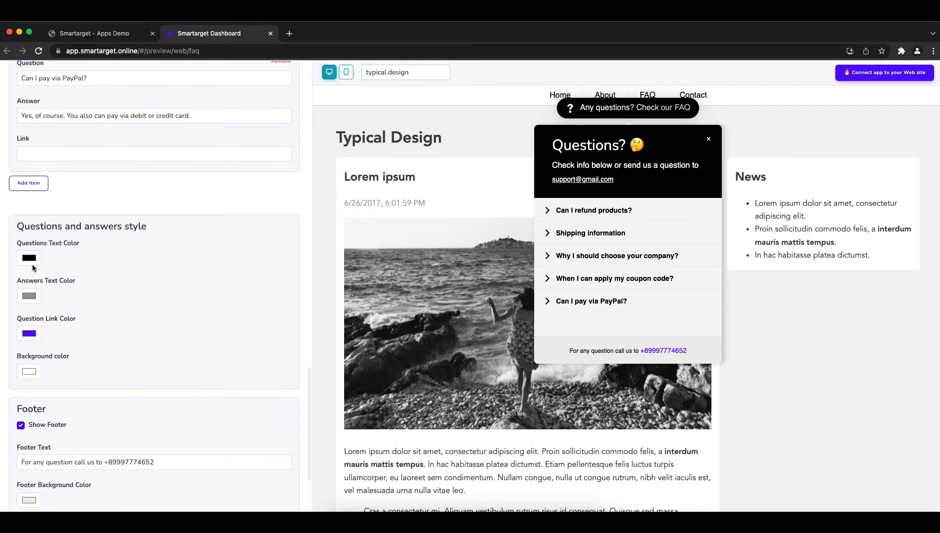
click(29, 258)
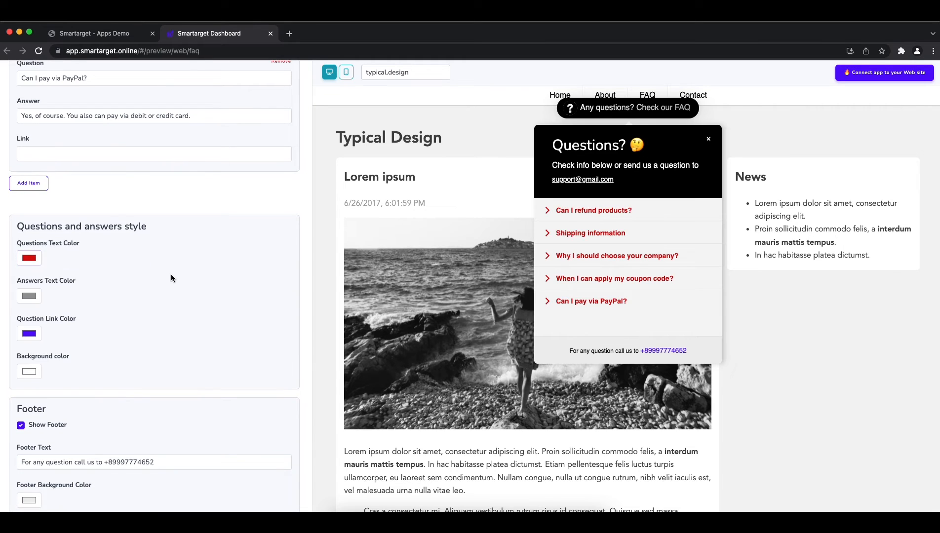
scroll(down, 3)
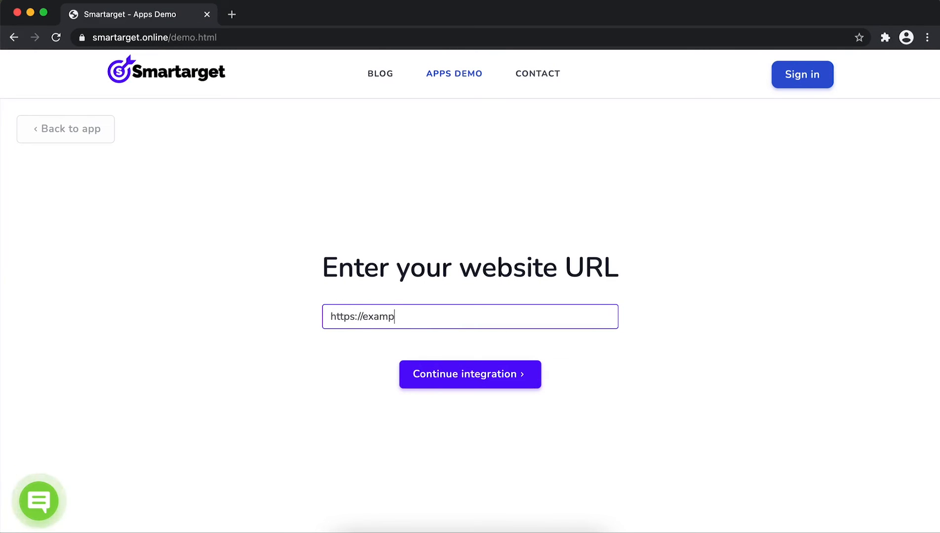
click(469, 373)
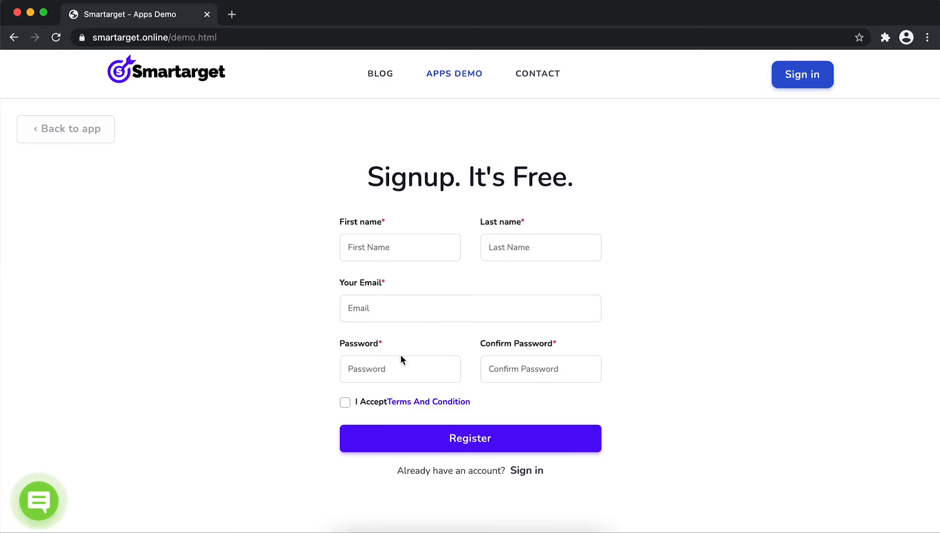
Enter first name 'Jon', last name 'Do' and email 'john@' in the signup form
click(400, 247)
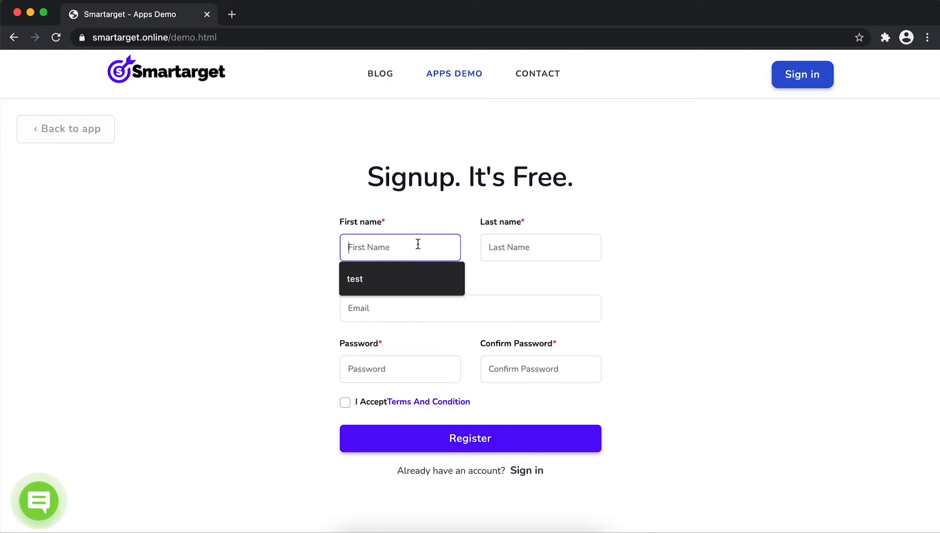
text(Jon)
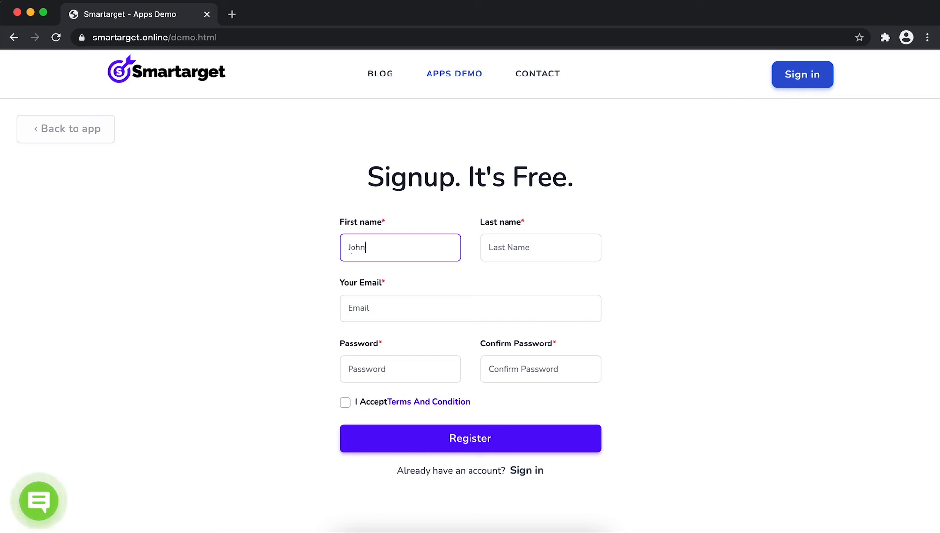
text(Do)
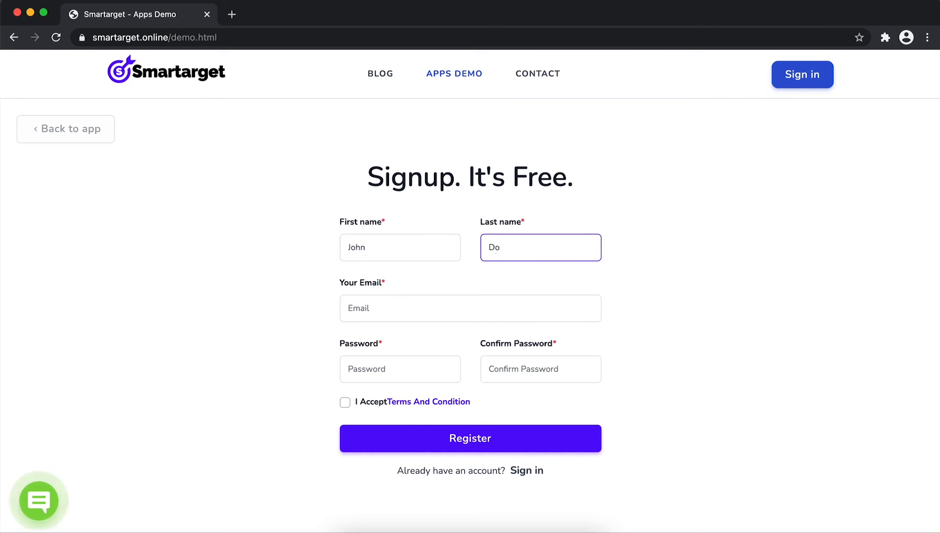
click(470, 308)
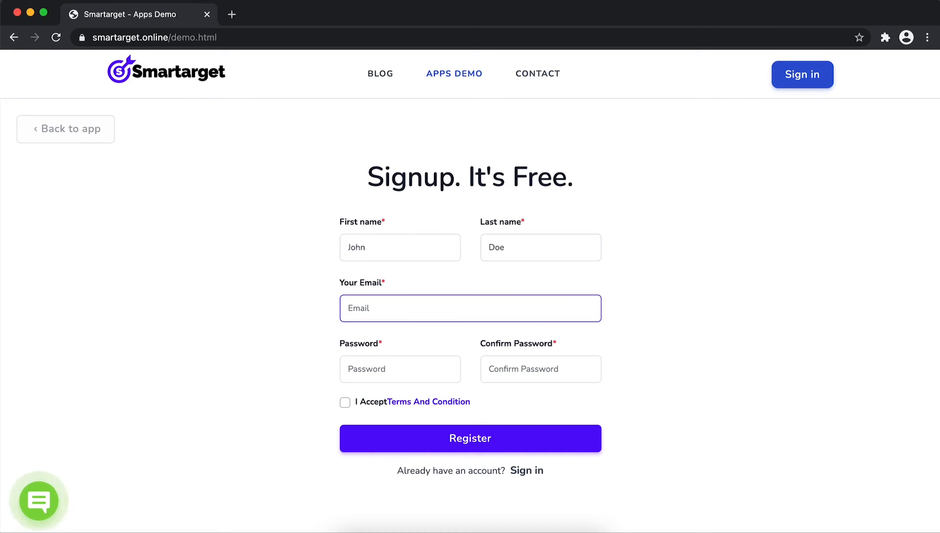
text(john@doe.com)
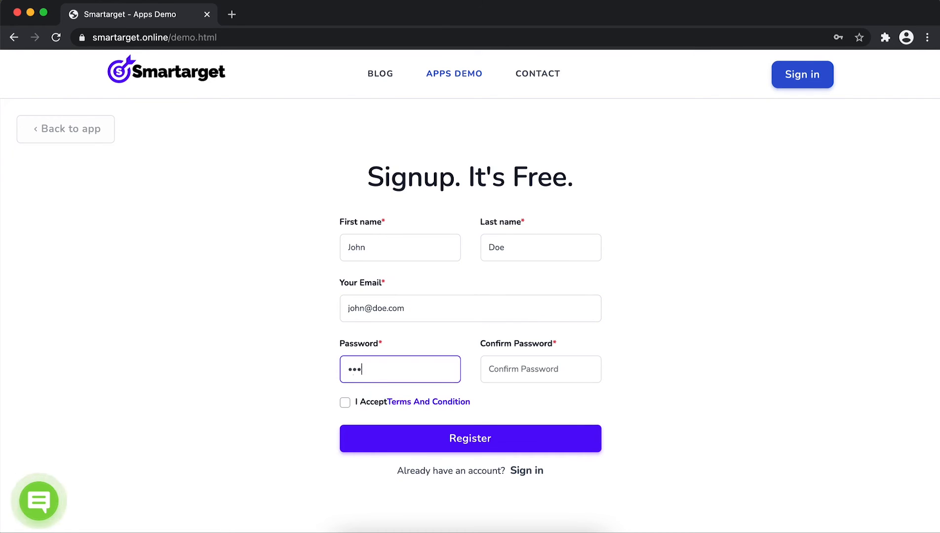
Confirm the password, accept the terms and conditions, and register
click(539, 369)
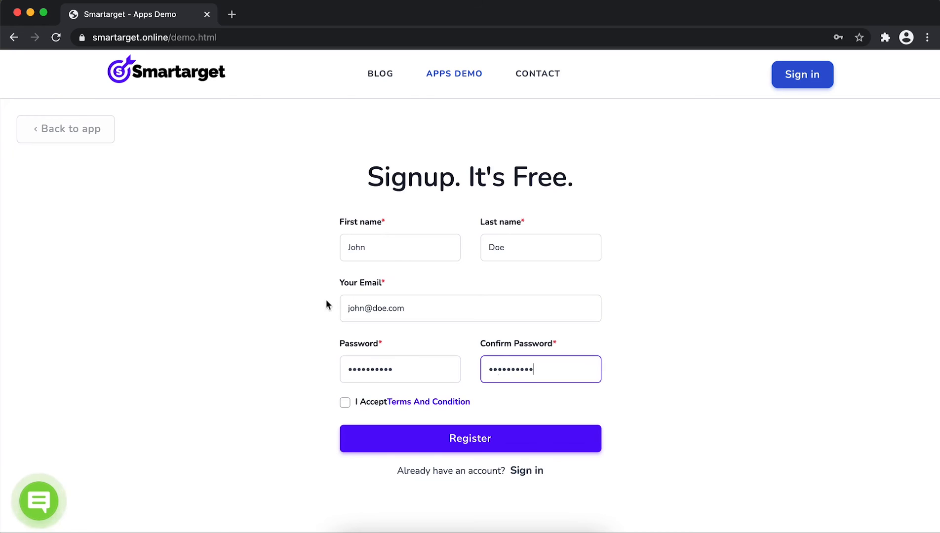
click(345, 402)
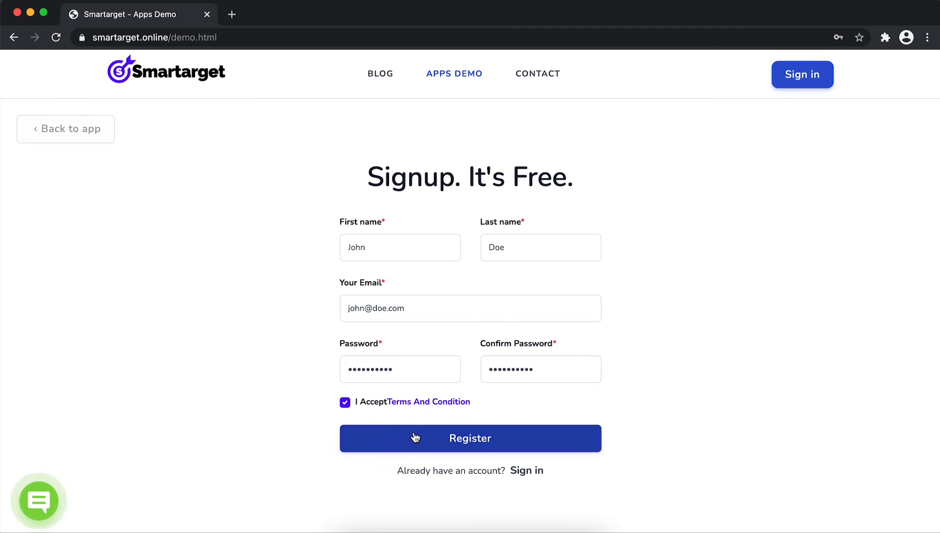
click(470, 438)
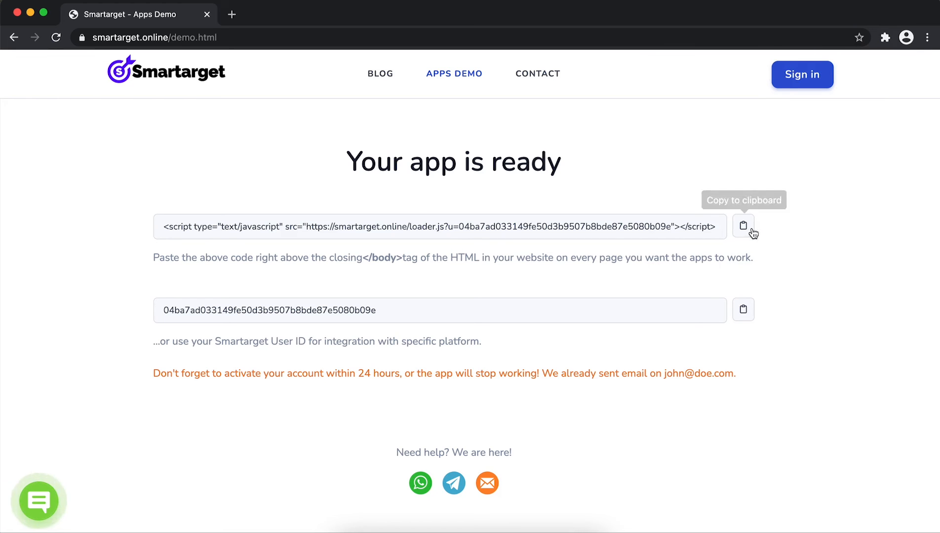
Copy the embed script tag and select </body> in the instructions
click(743, 226)
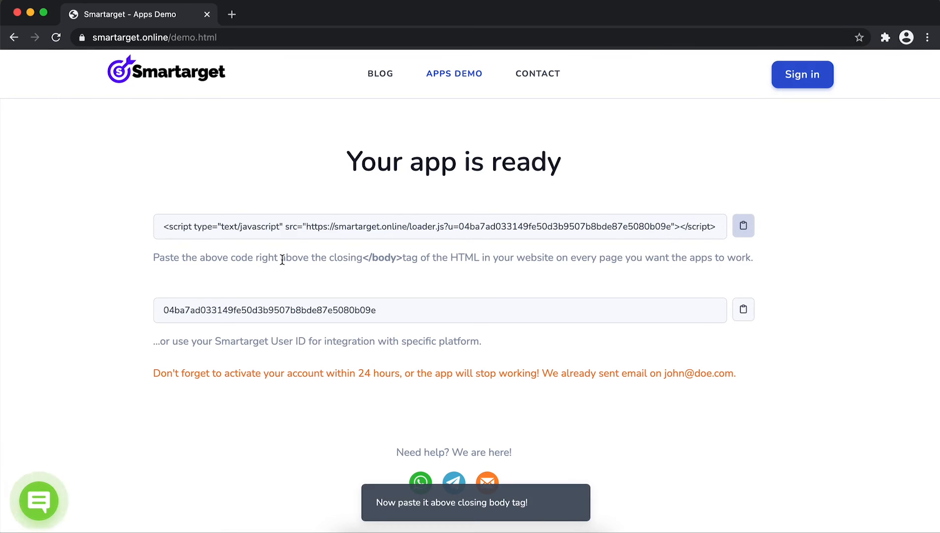
mouse_move(360, 261)
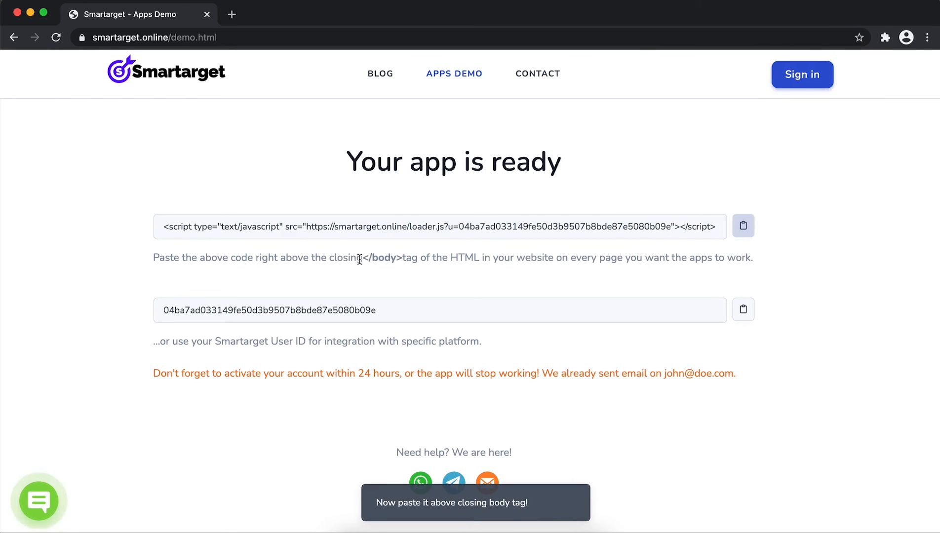
double_click(382, 258)
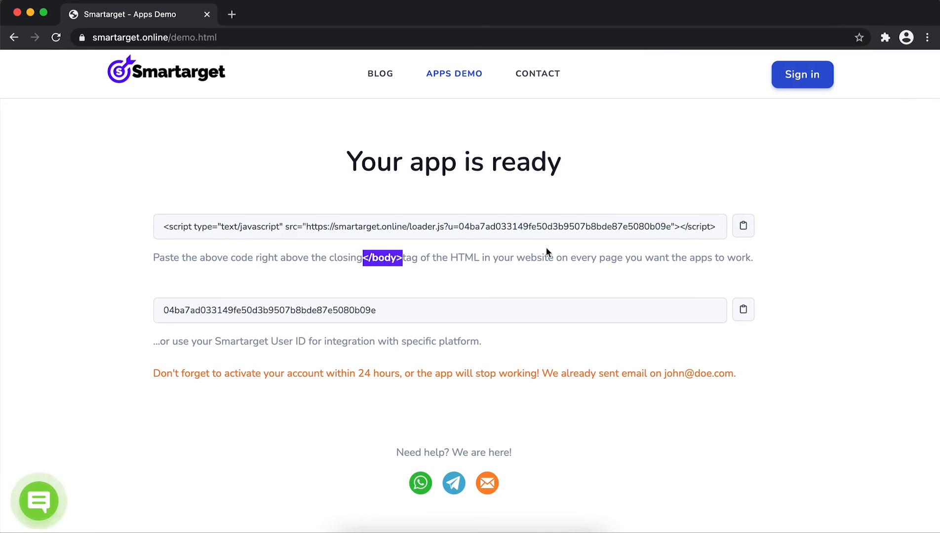
mouse_move(593, 159)
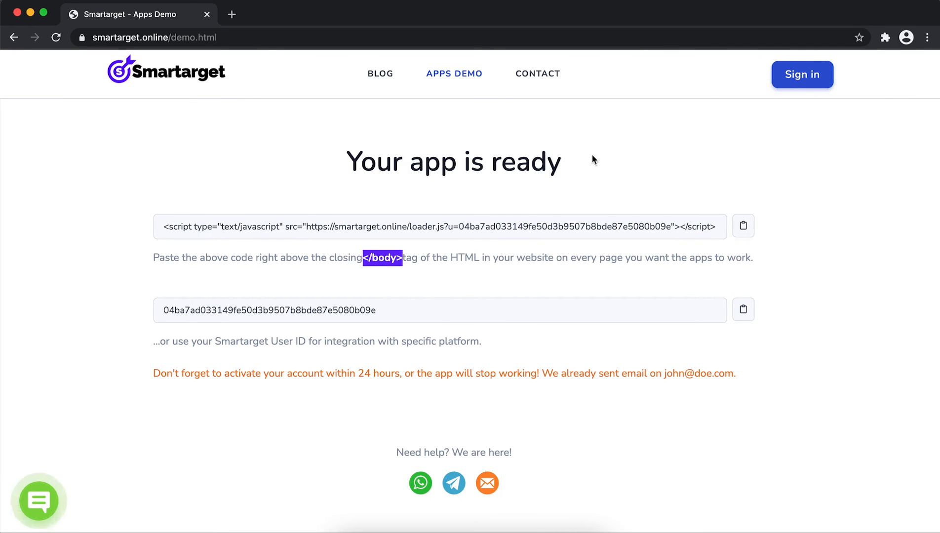